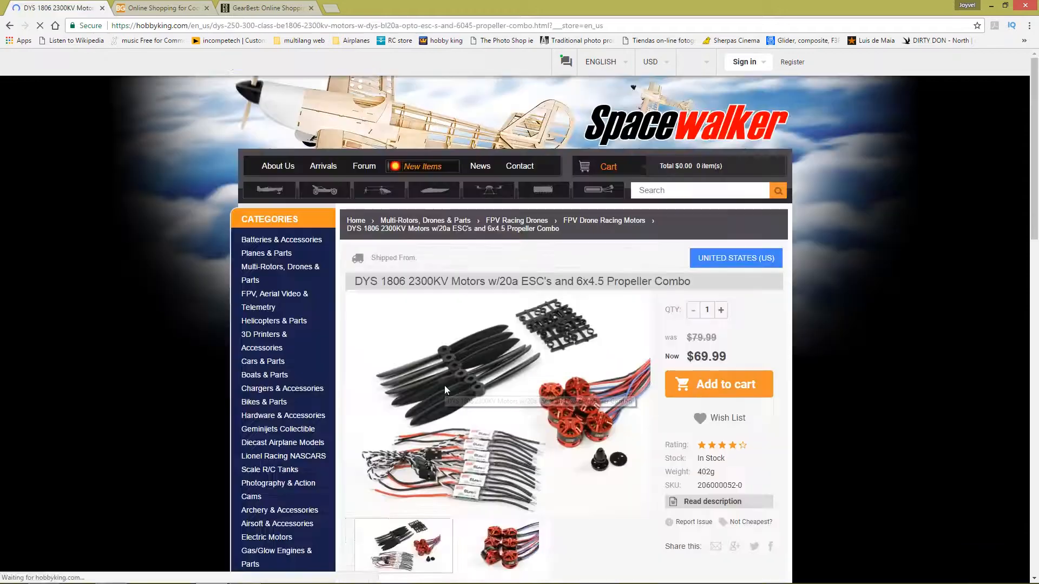
Review the HobbyKing combo Overview specs, then switch to Banggood's DYS BE1806 2300KV motor page
scroll("down", 3)
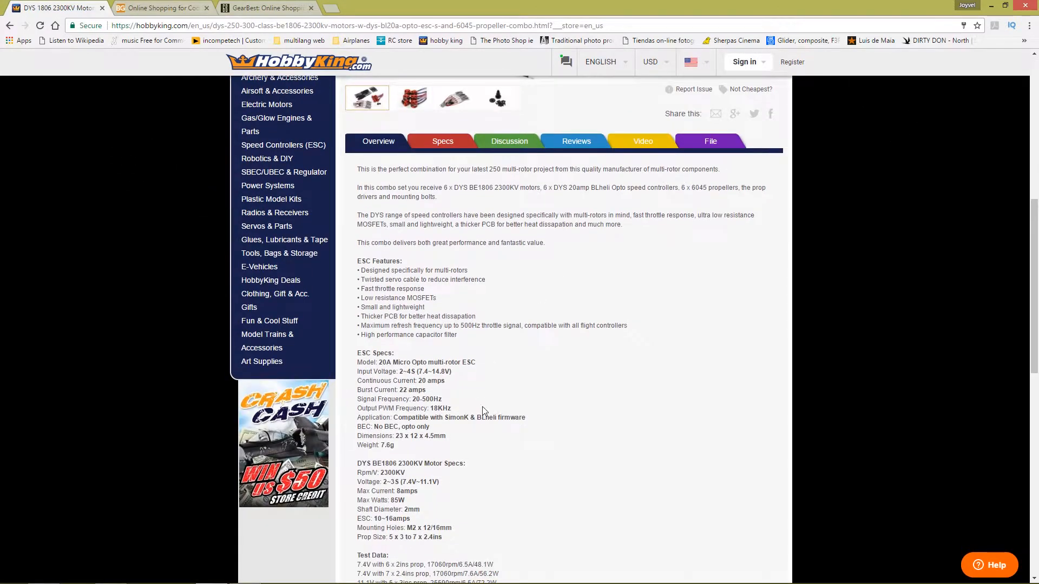
left_click(159, 8)
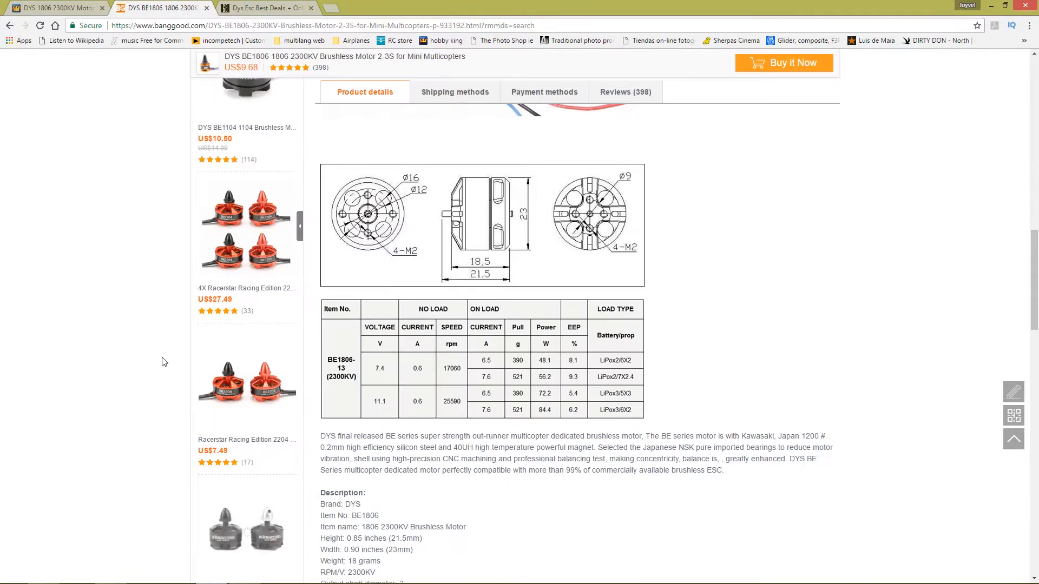